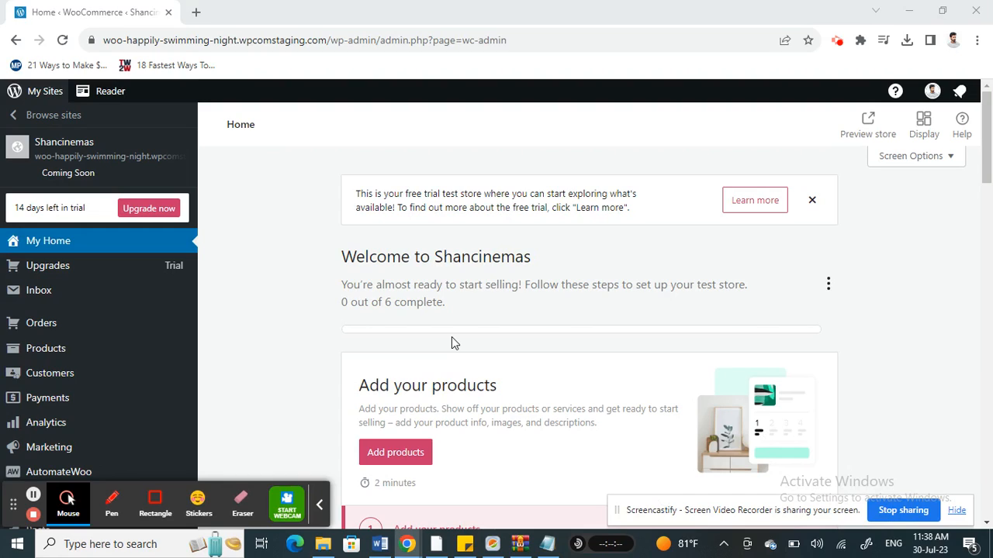
mouse_move(627, 518)
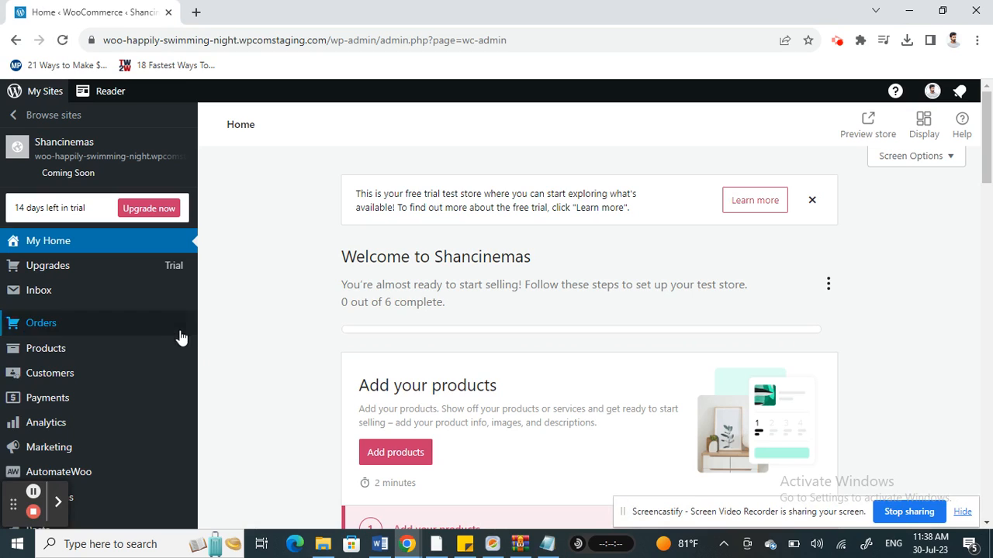
Scroll the admin sidebar down to reach the WooCommerce Extensions entry.
scroll(down, 3)
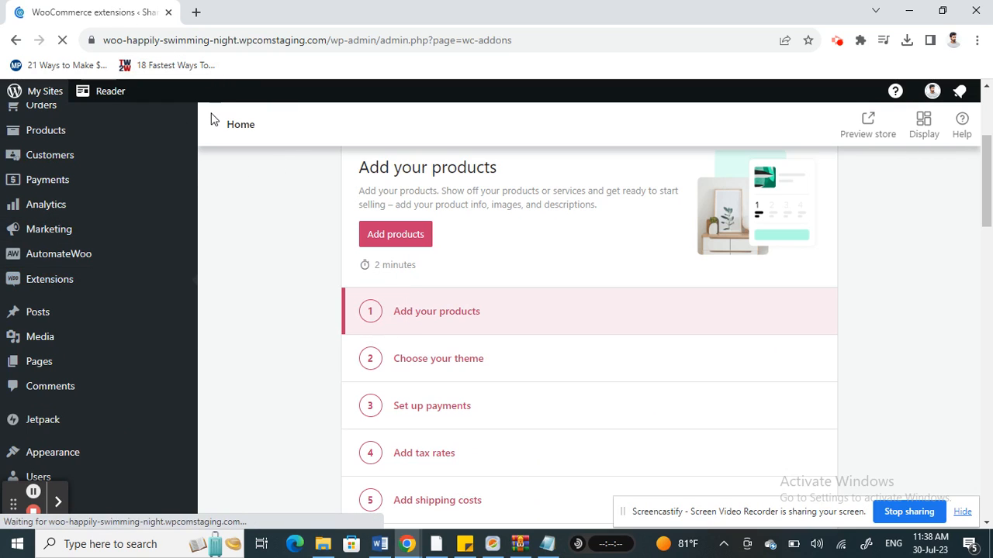
Follow the browse-all-extensions link to WooCommerce.com's Extensions Store.
click(50, 279)
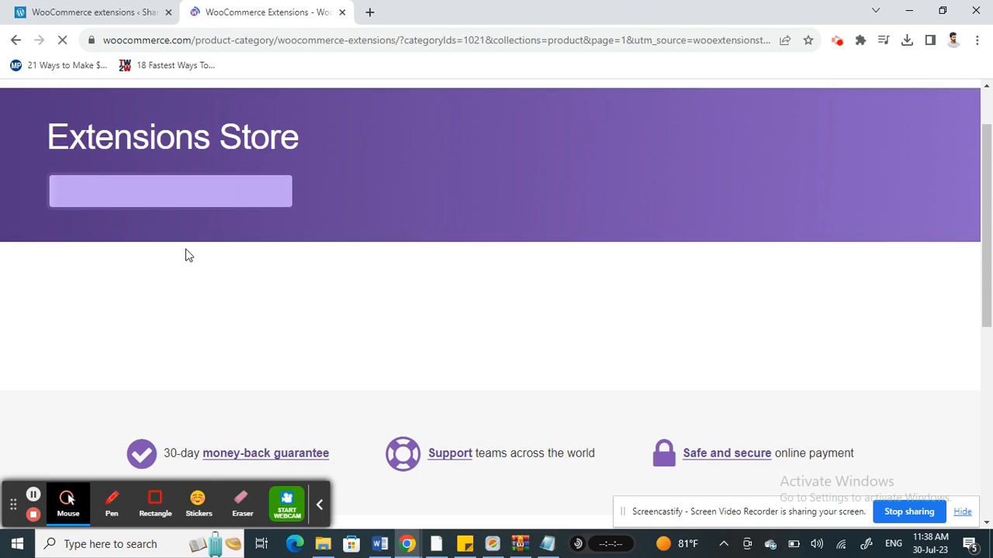
Search the store for 'klarna' and open the Klarna Checkout product page.
click(159, 194)
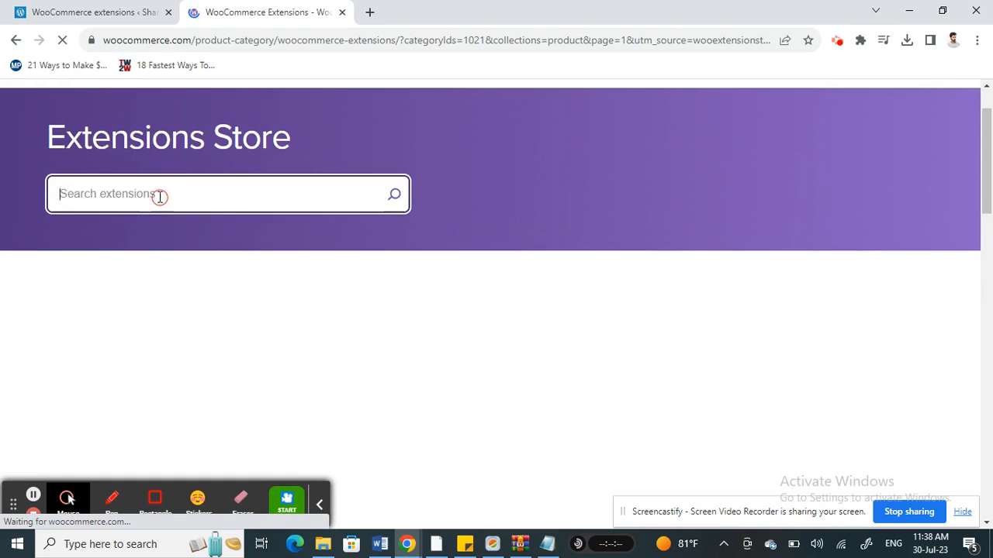
text(klarna)
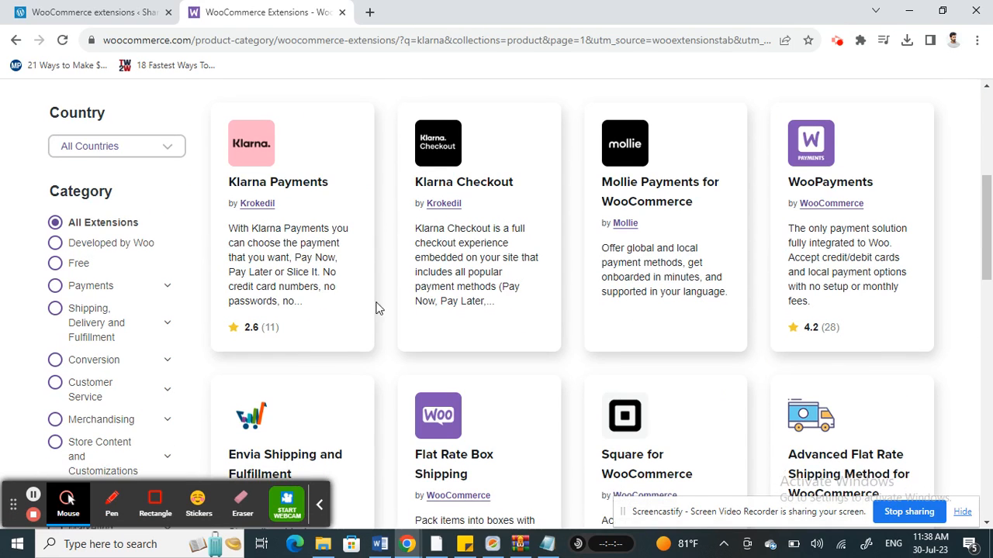
mouse_move(461, 182)
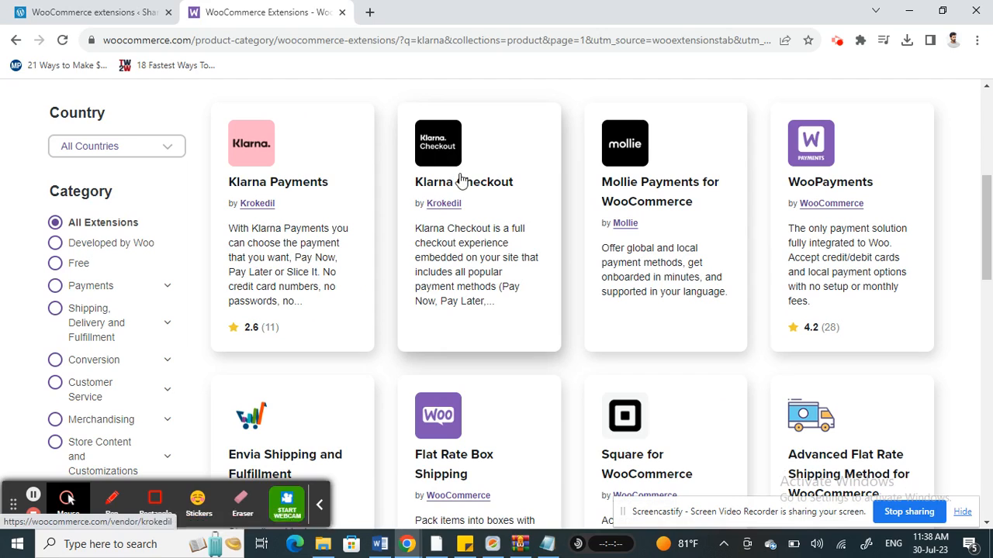
click(438, 143)
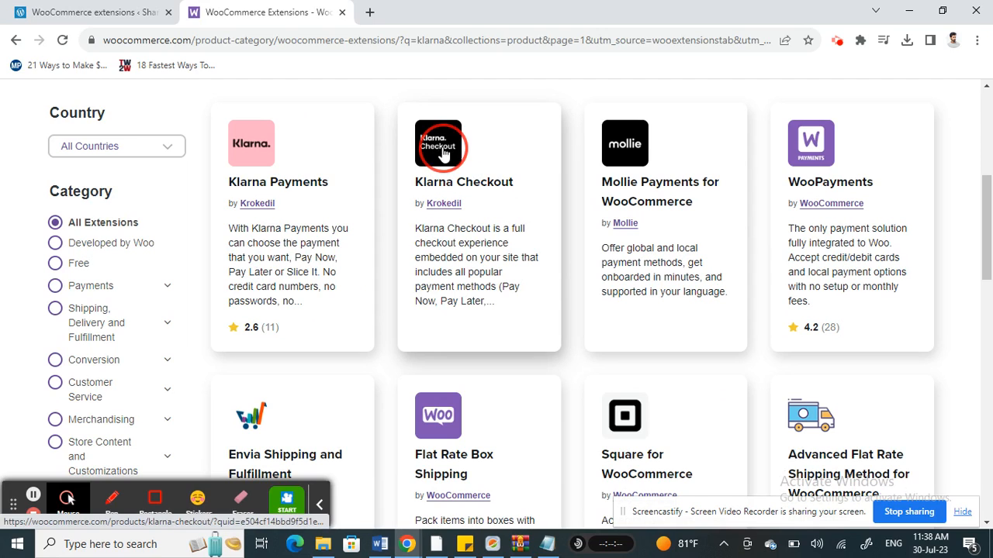
click(442, 147)
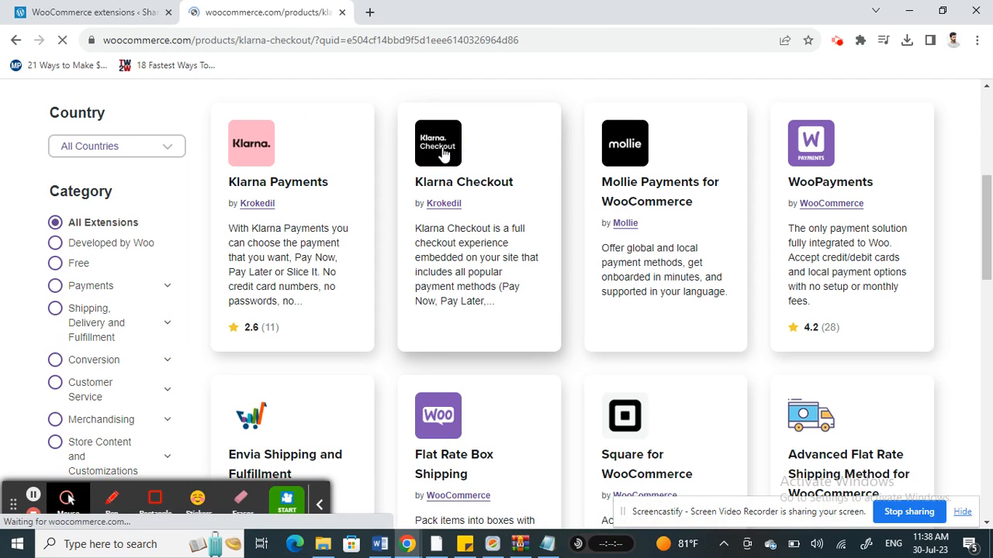
Browse the free Klarna Checkout product page, then switch back to the WordPress tab.
click(438, 143)
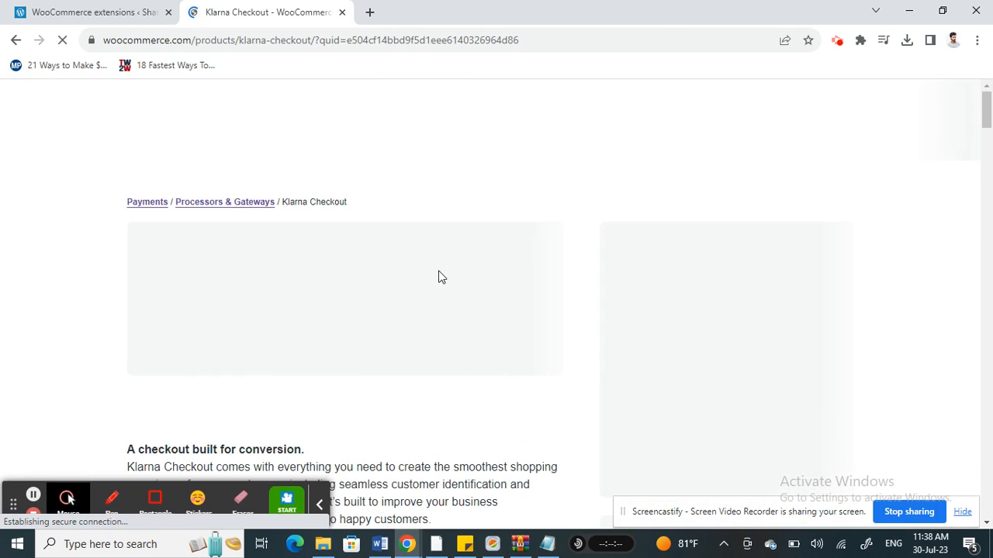
mouse_move(564, 337)
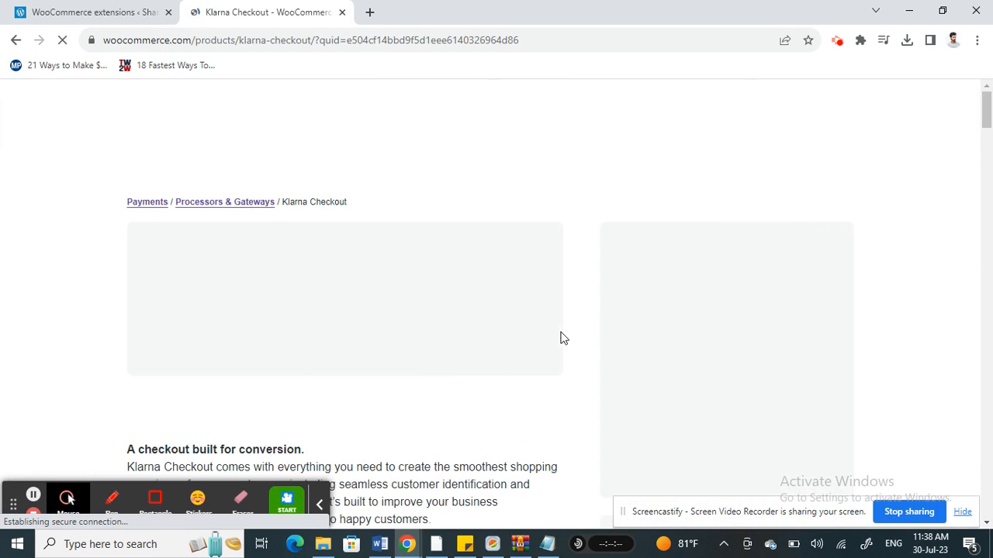
scroll(down, 3)
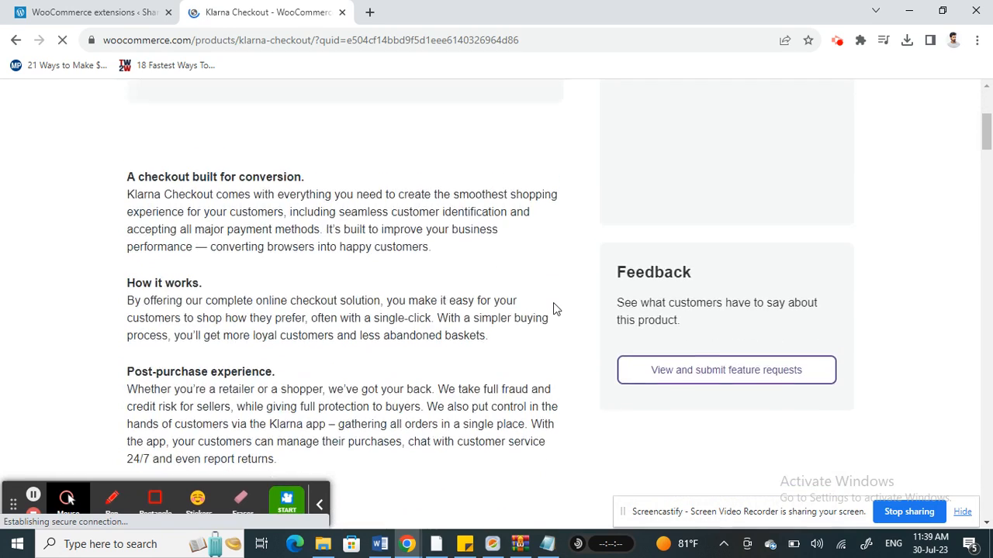
scroll(up, 3)
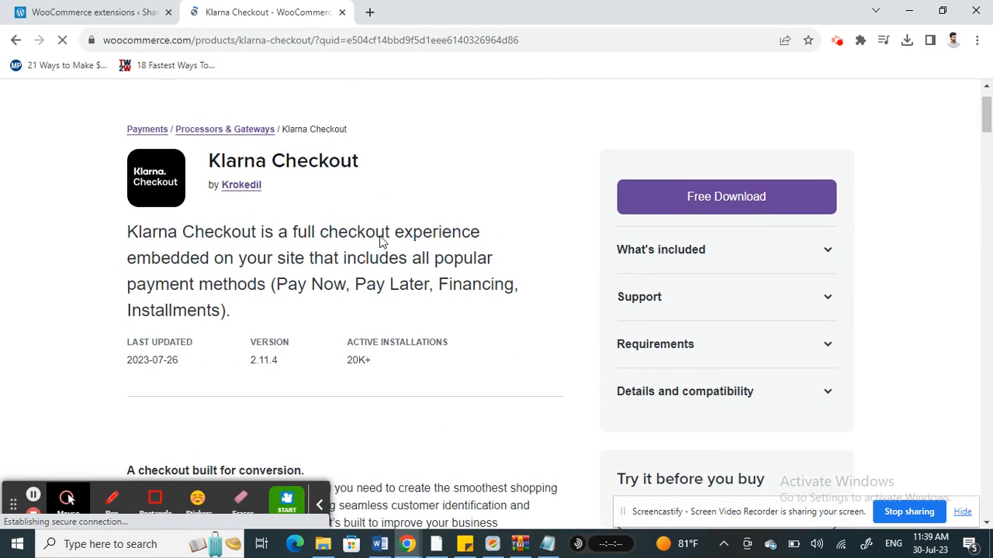
click(89, 12)
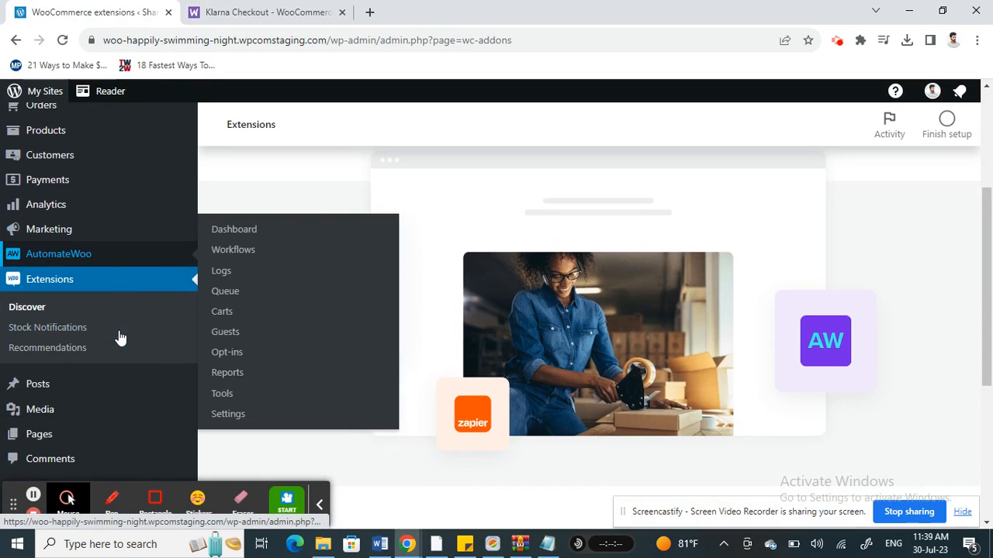
Open the WooCommerce General settings from the sidebar Settings flyout.
scroll(down, 3)
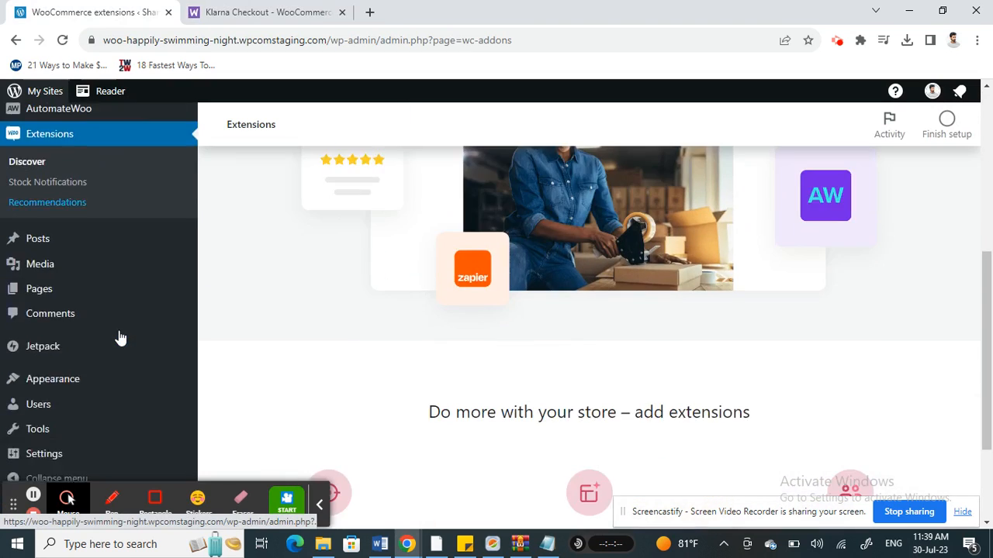
scroll(down, 3)
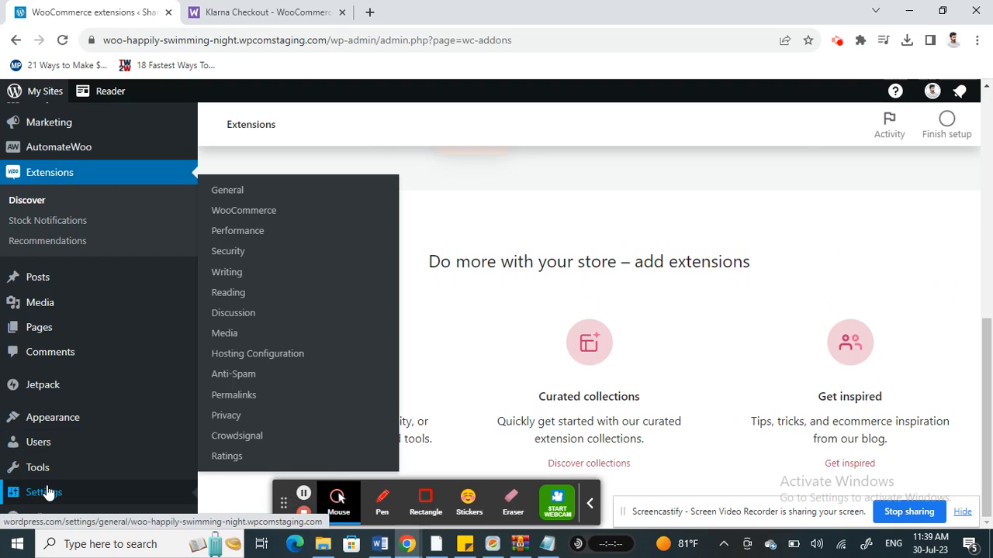
click(243, 211)
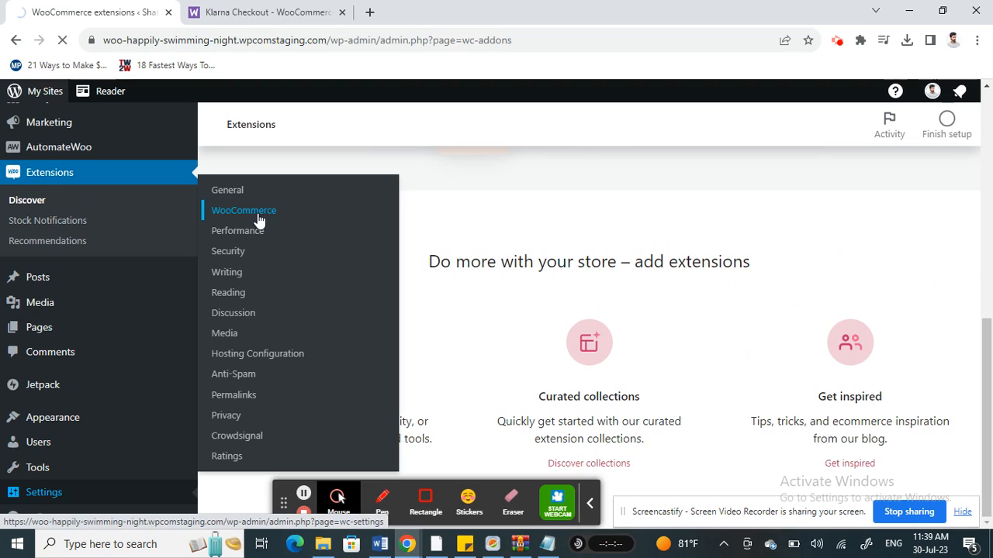
click(243, 211)
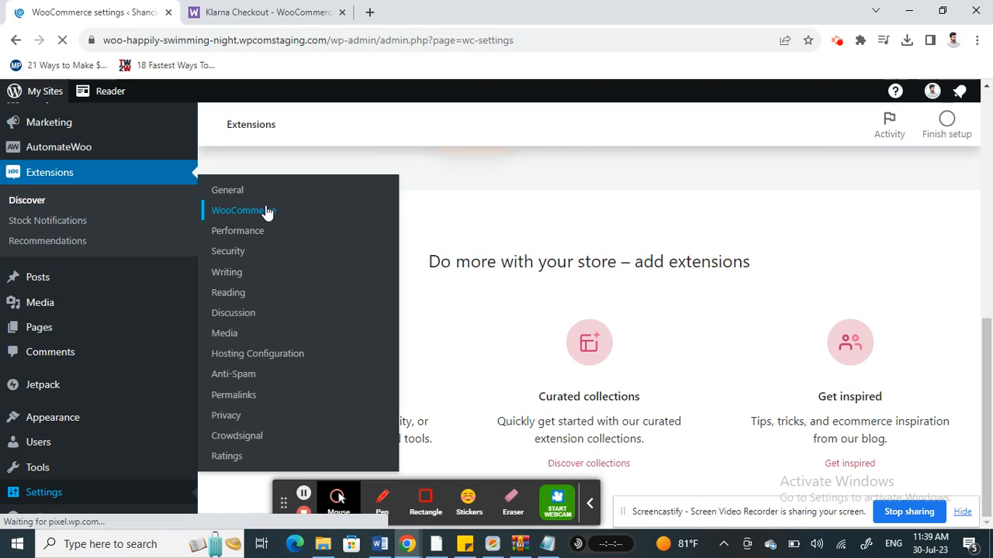
click(244, 210)
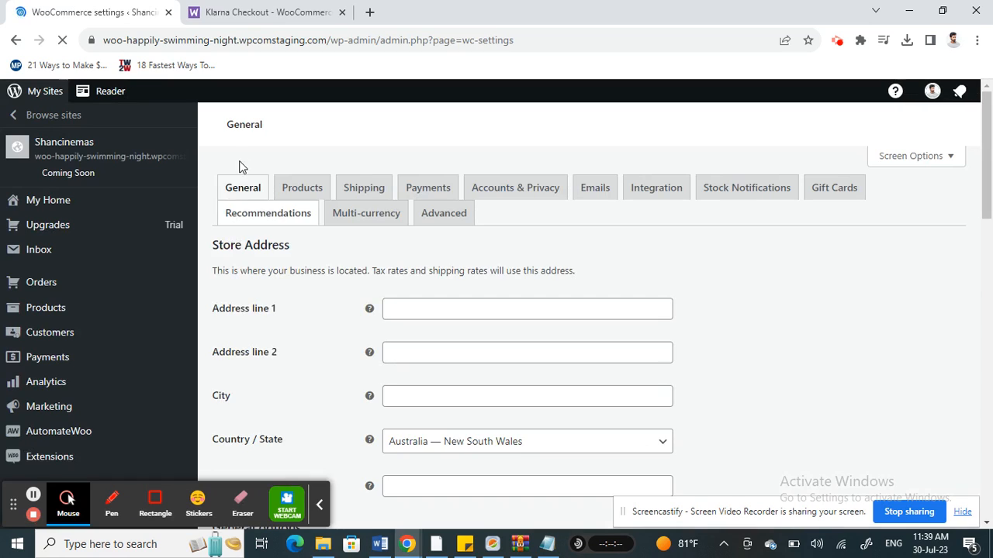
Switch to the Payments tab to show the WooCommerce Payments promotion and methods list.
click(428, 187)
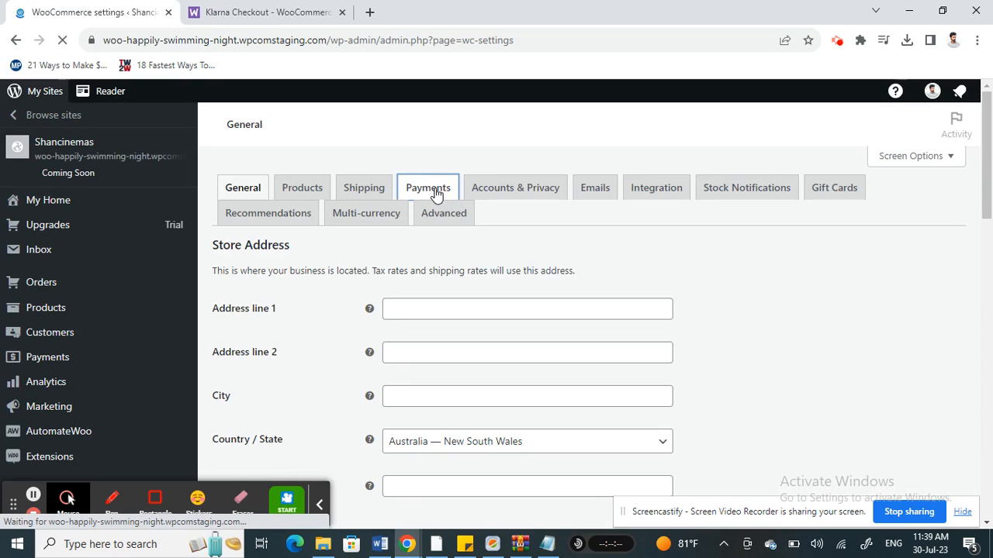
click(427, 187)
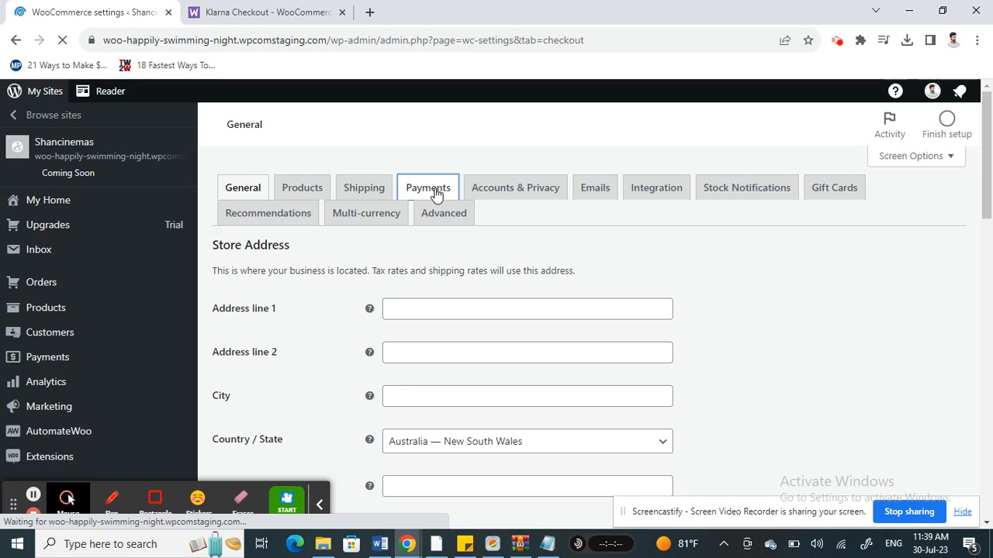
click(427, 187)
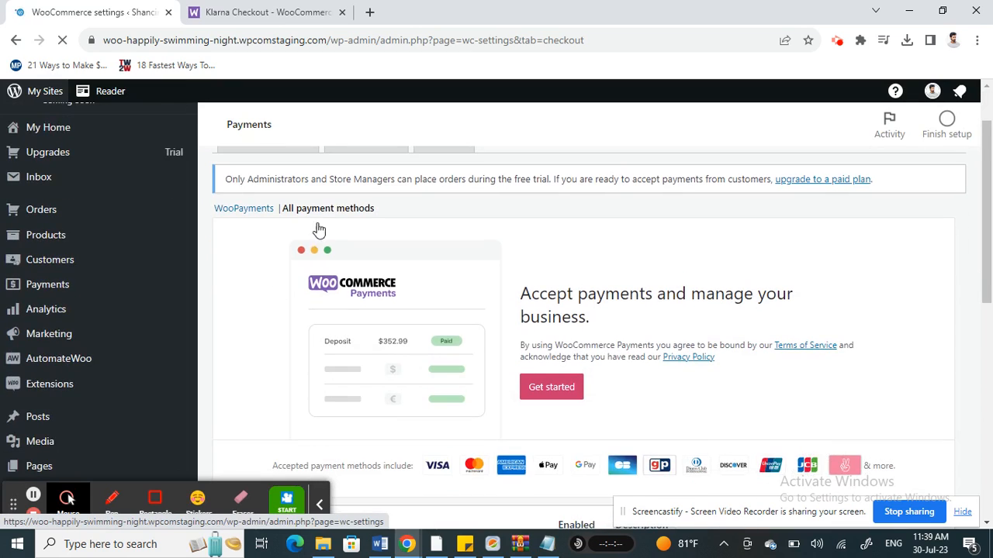
scroll(down, 3)
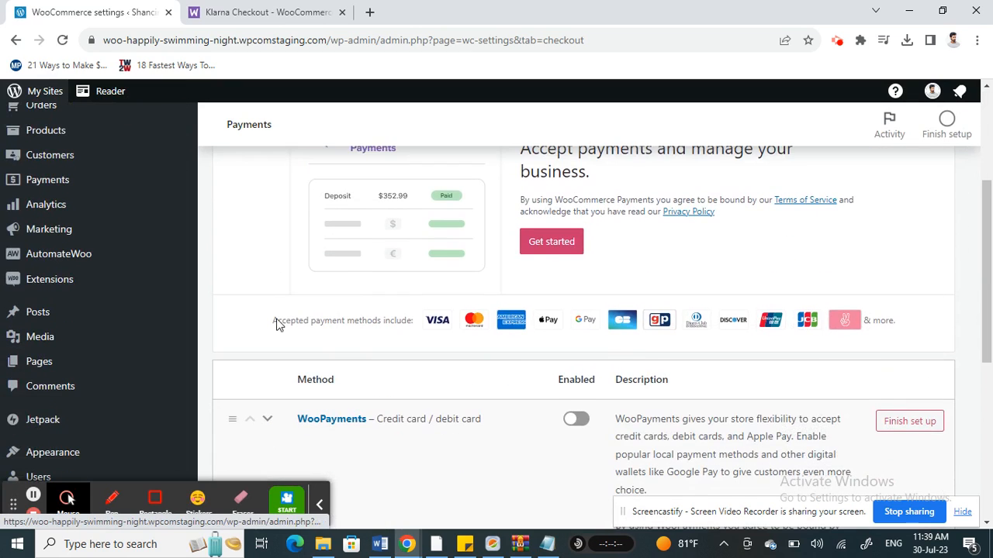
scroll(down, 3)
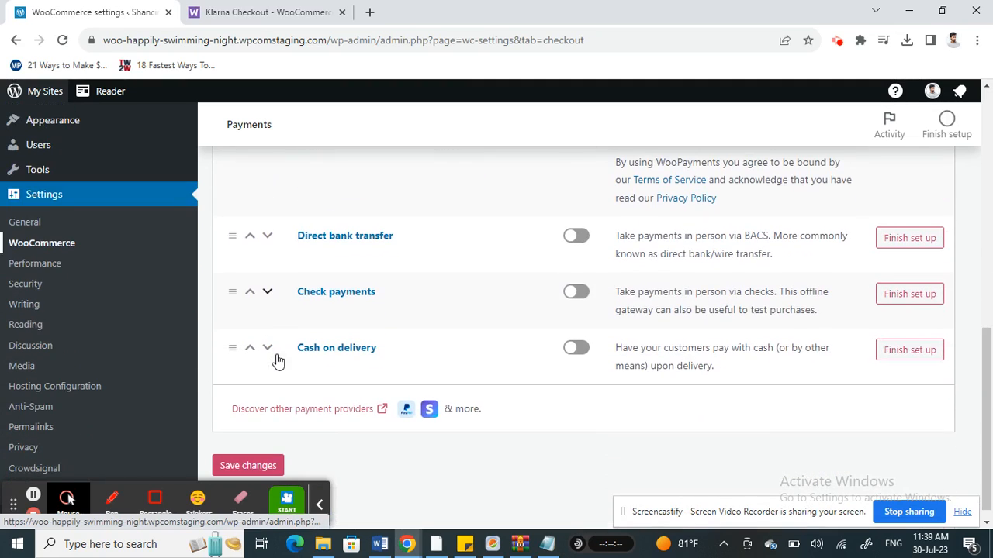
mouse_move(353, 366)
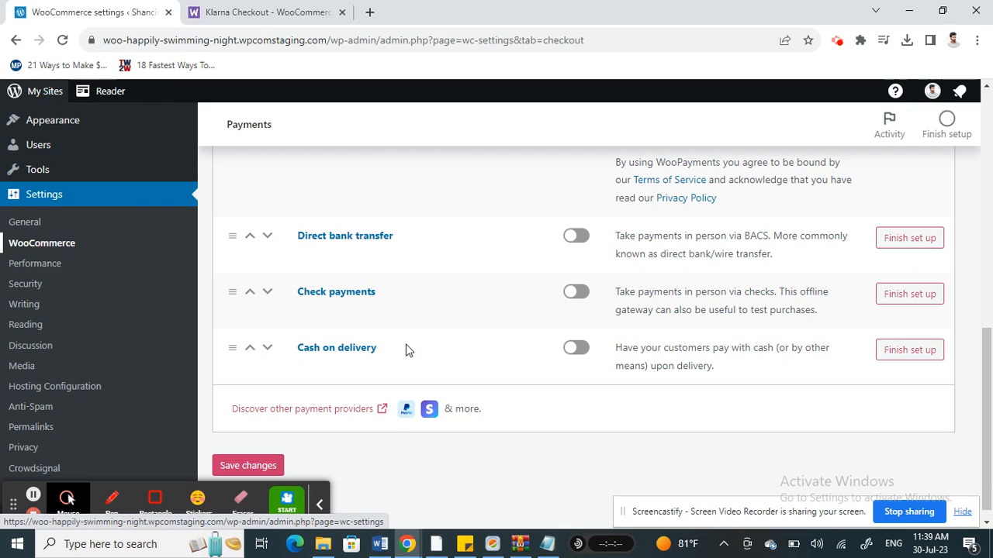
scroll(down, 3)
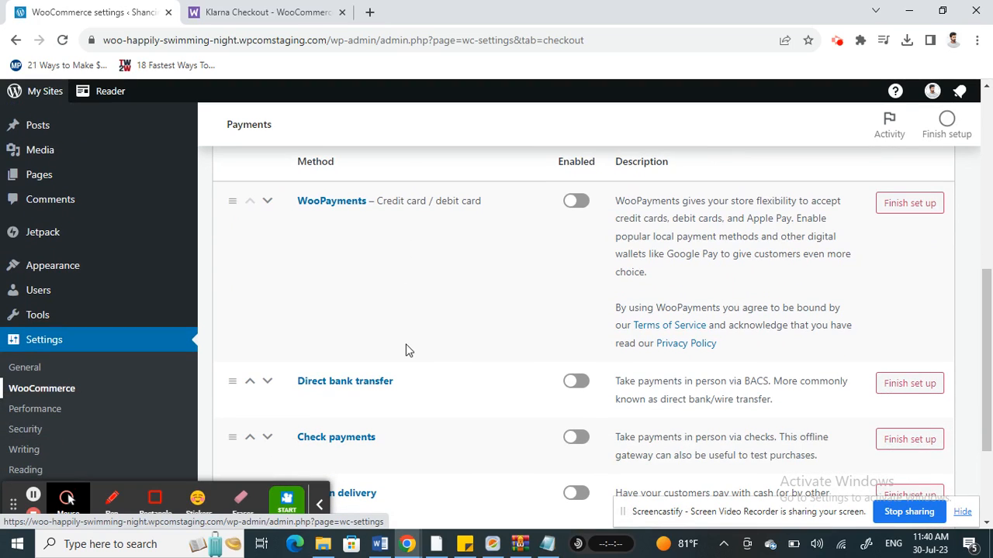
scroll(down, 3)
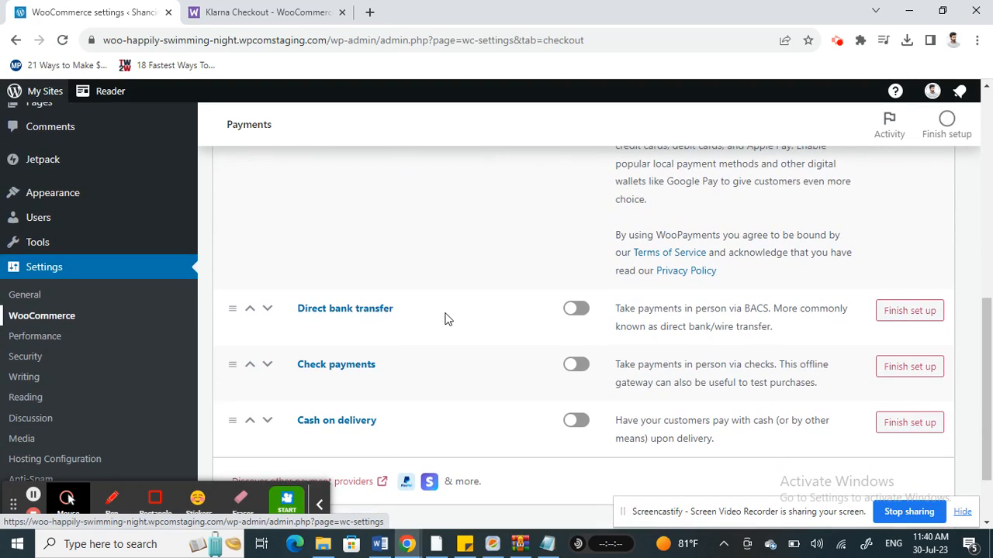
scroll(up, 3)
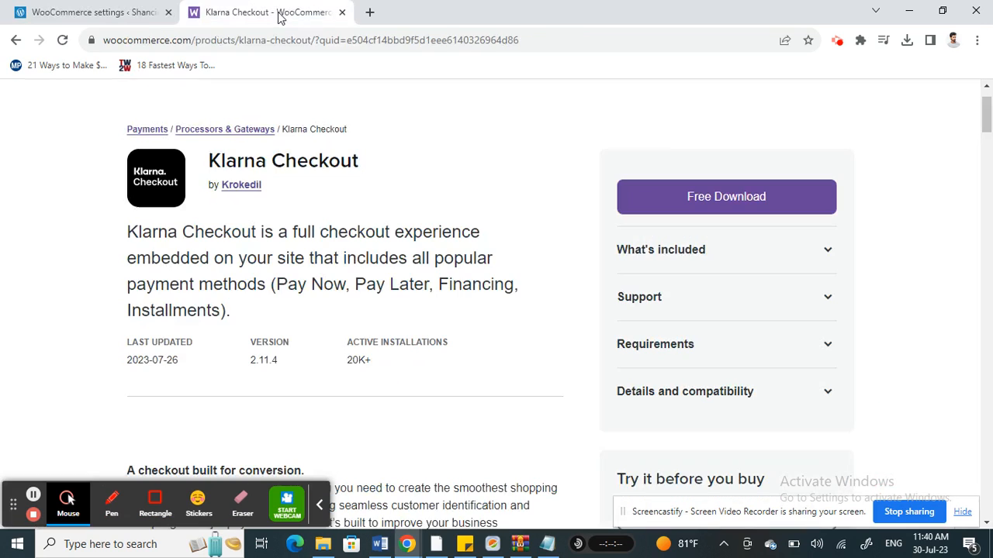
click(90, 11)
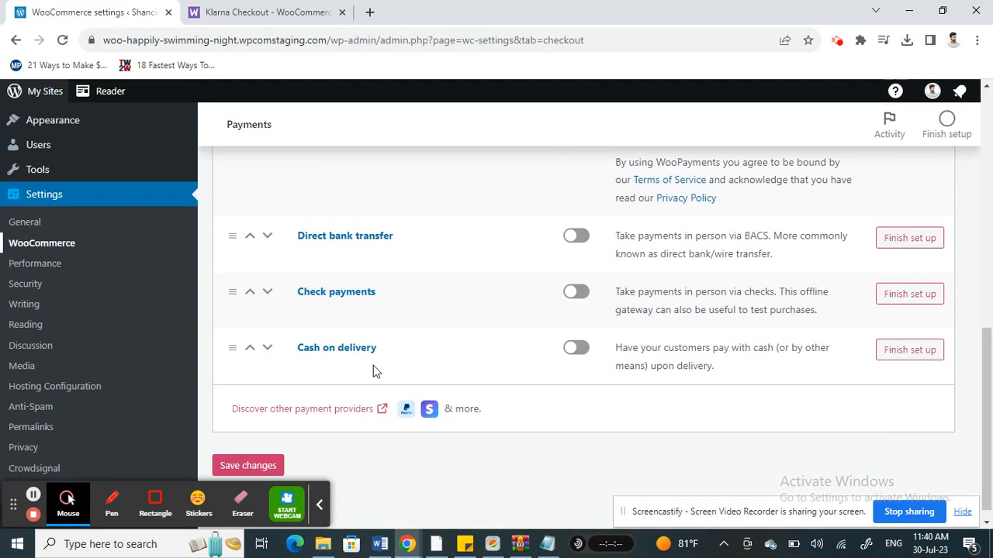
scroll(up, 3)
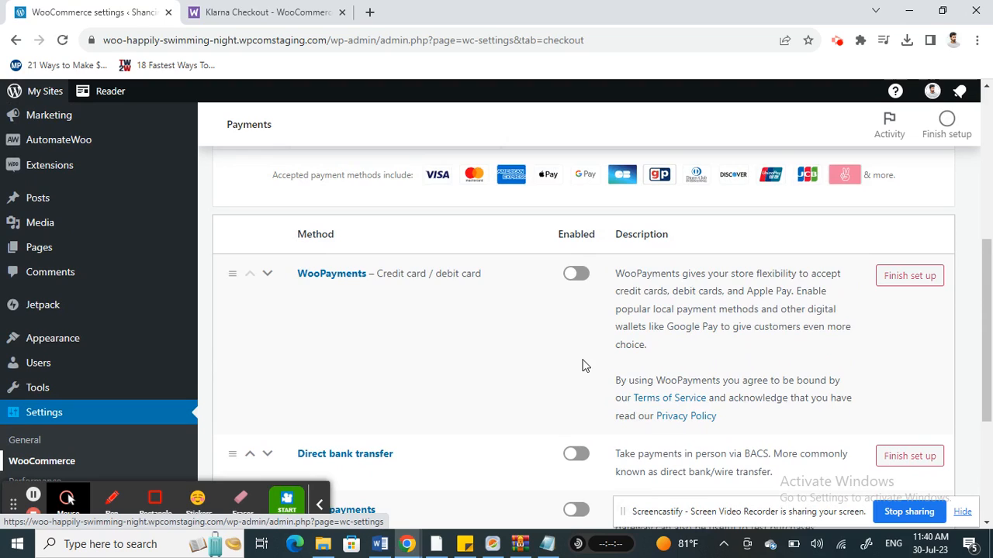
scroll(down, 3)
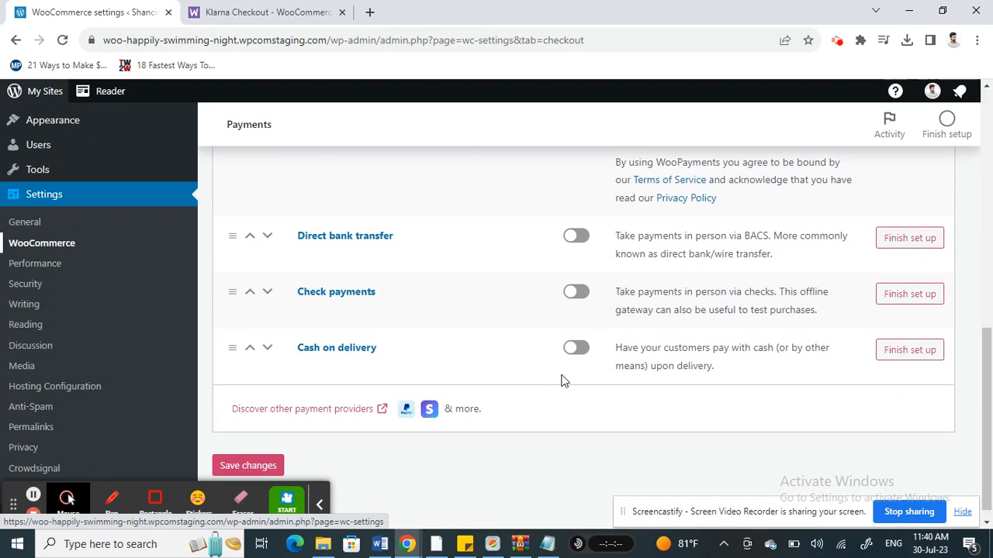
scroll(up, 3)
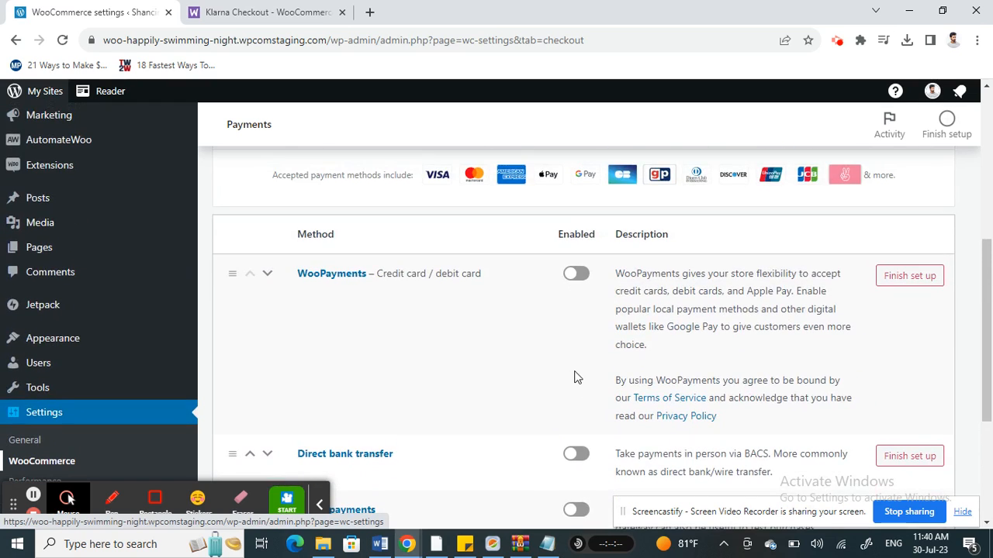
scroll(down, 3)
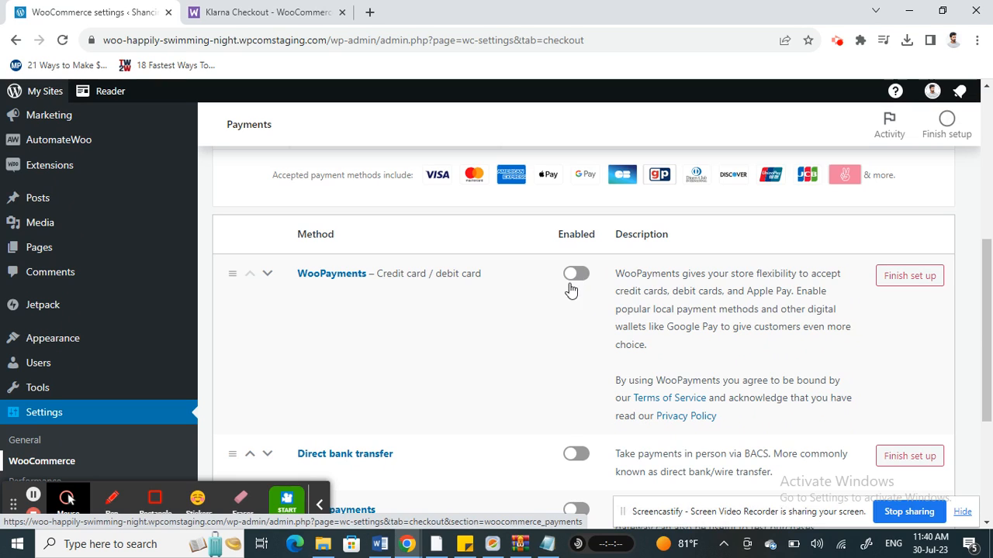
scroll(down, 3)
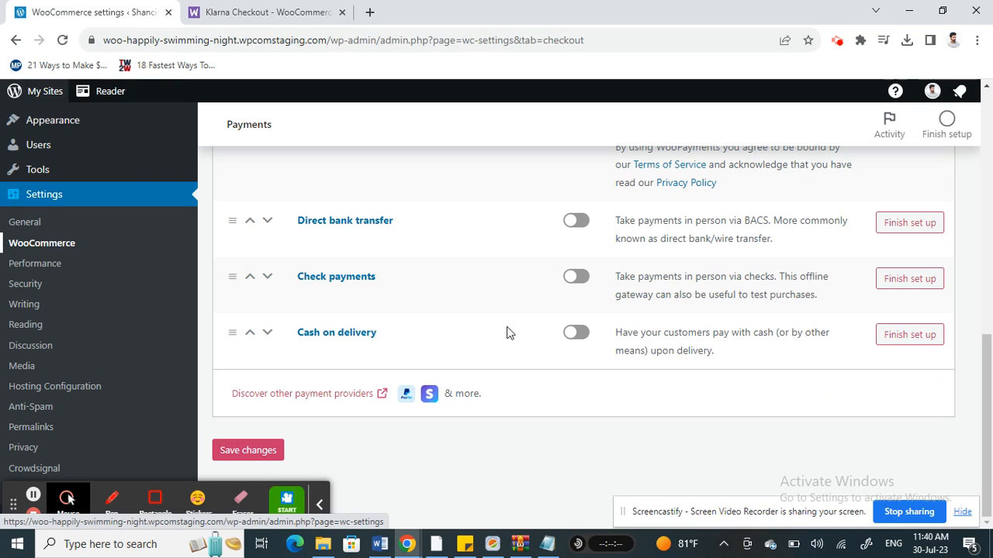
mouse_move(209, 361)
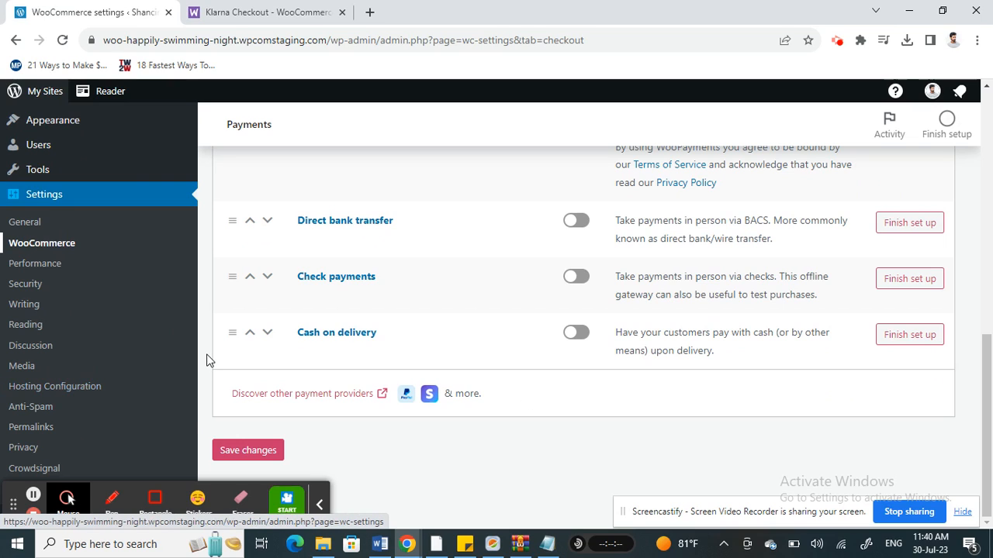